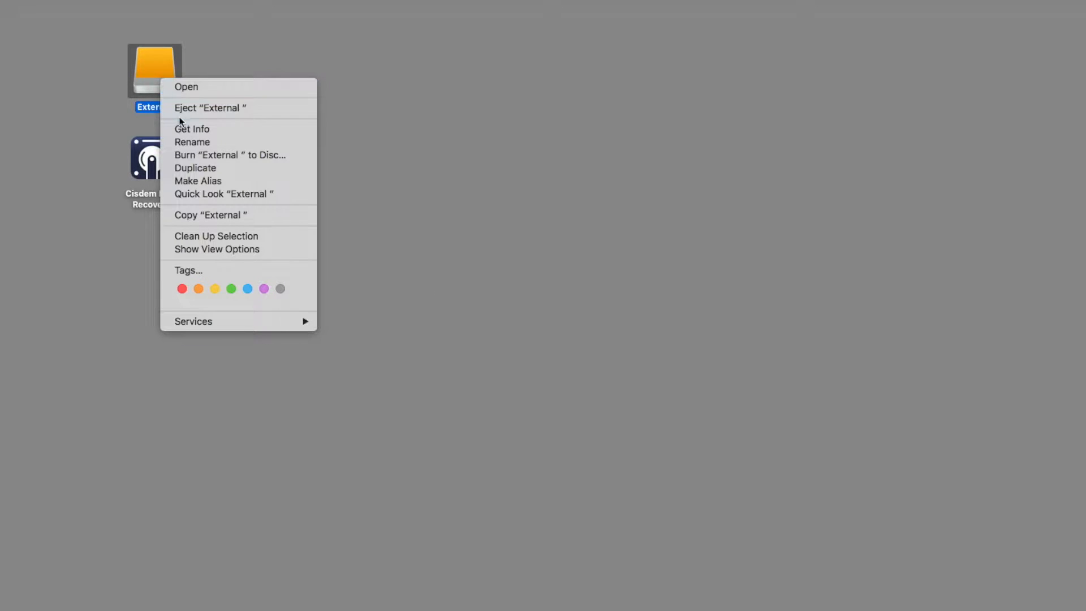
# Step: Launch Disk Utility from Launchpad and show the 1 TB MS-DOS FAT32 External drive's details
pyautogui.click(192, 129)
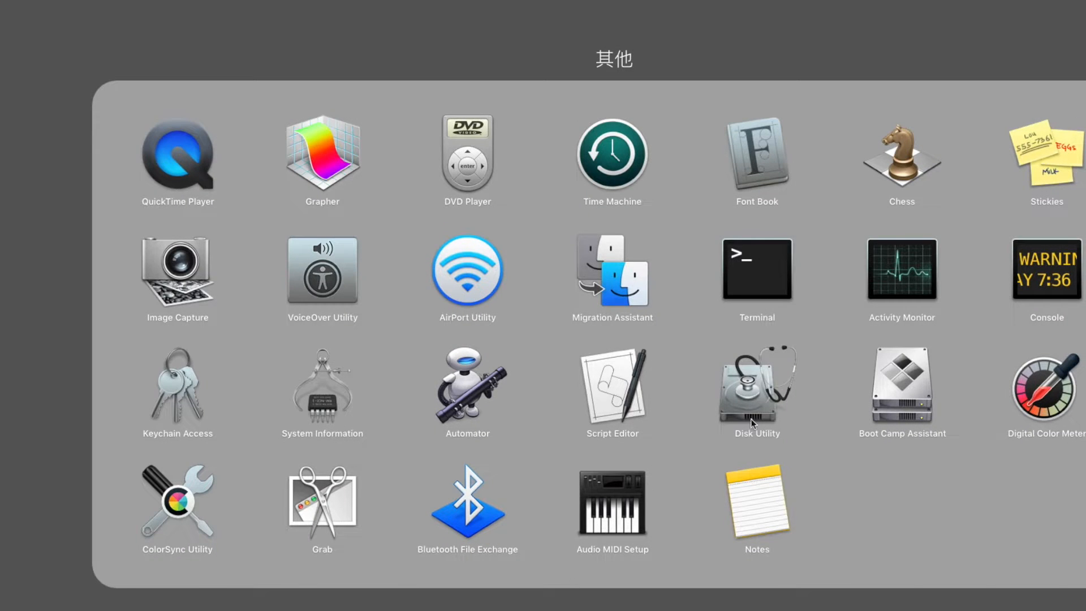
pyautogui.doubleClick(757, 384)
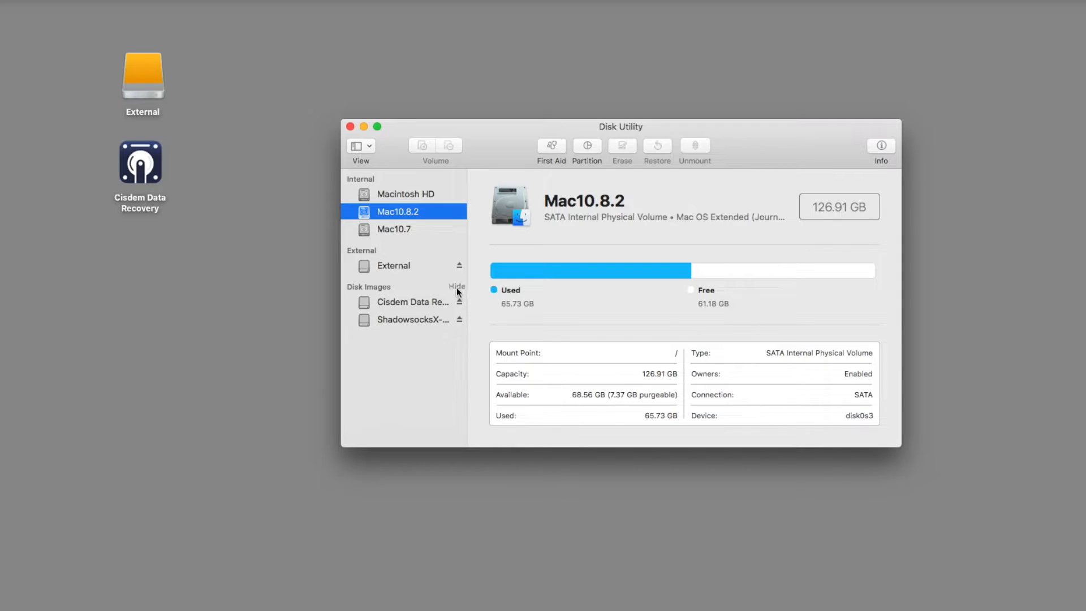
pyautogui.click(394, 266)
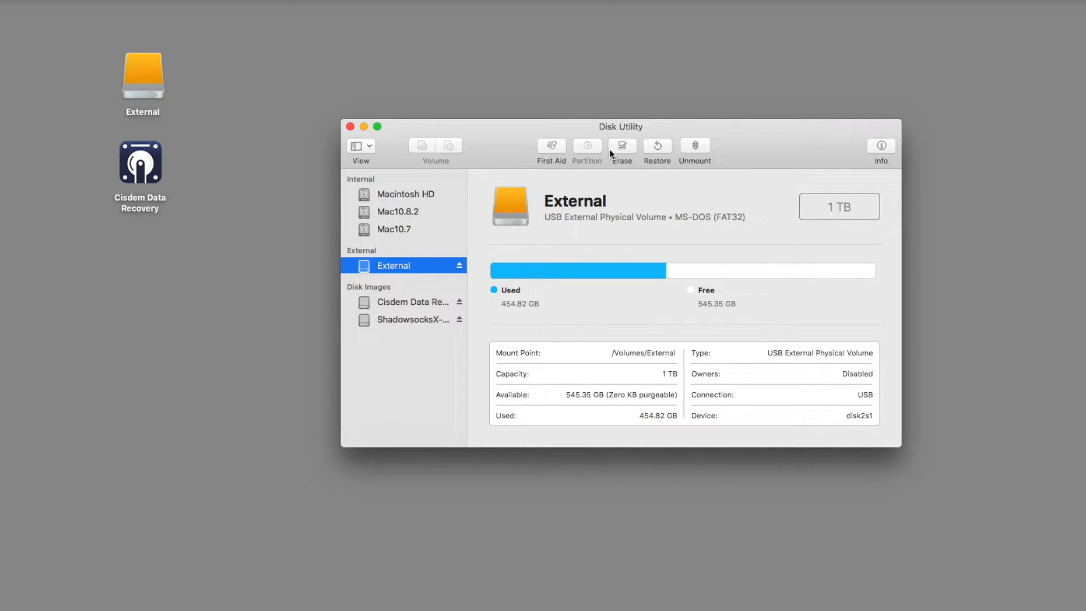
# Step: Start erasing the External drive with ExFAT chosen as the new format
pyautogui.click(623, 146)
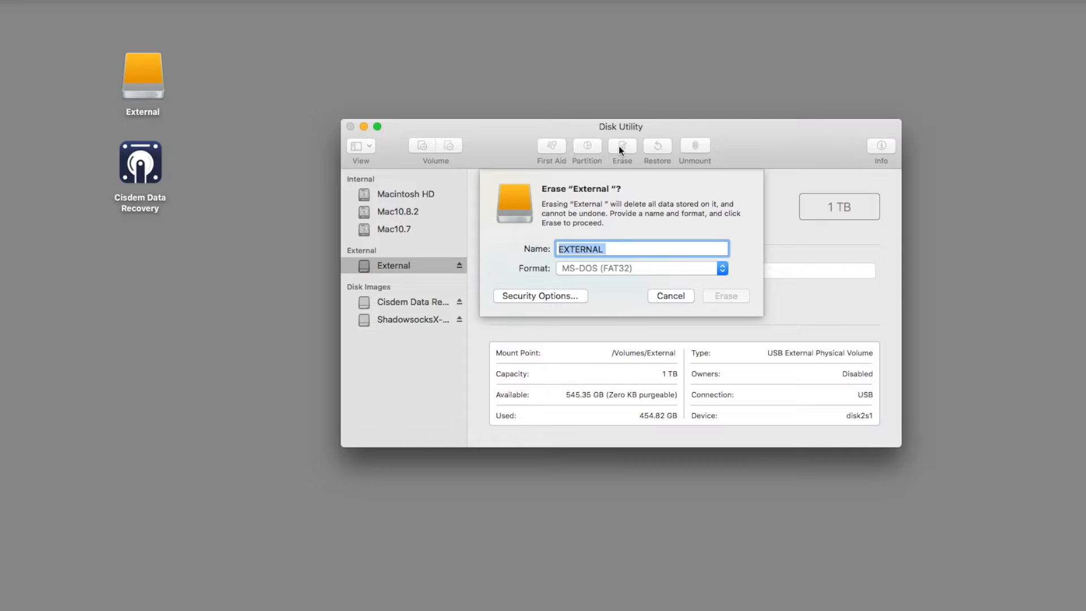
pyautogui.click(722, 269)
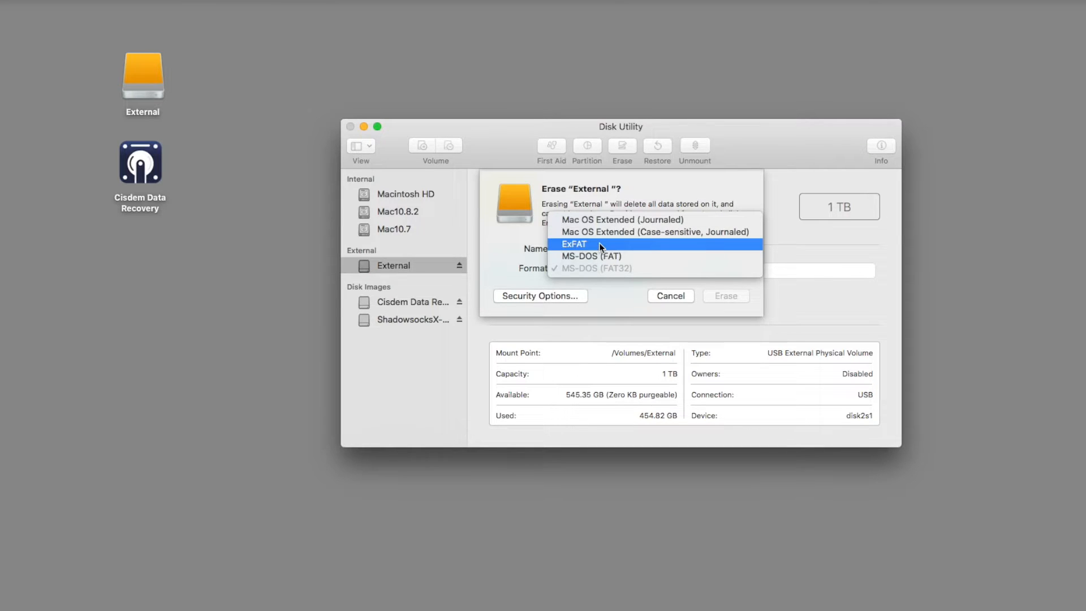
pyautogui.click(573, 244)
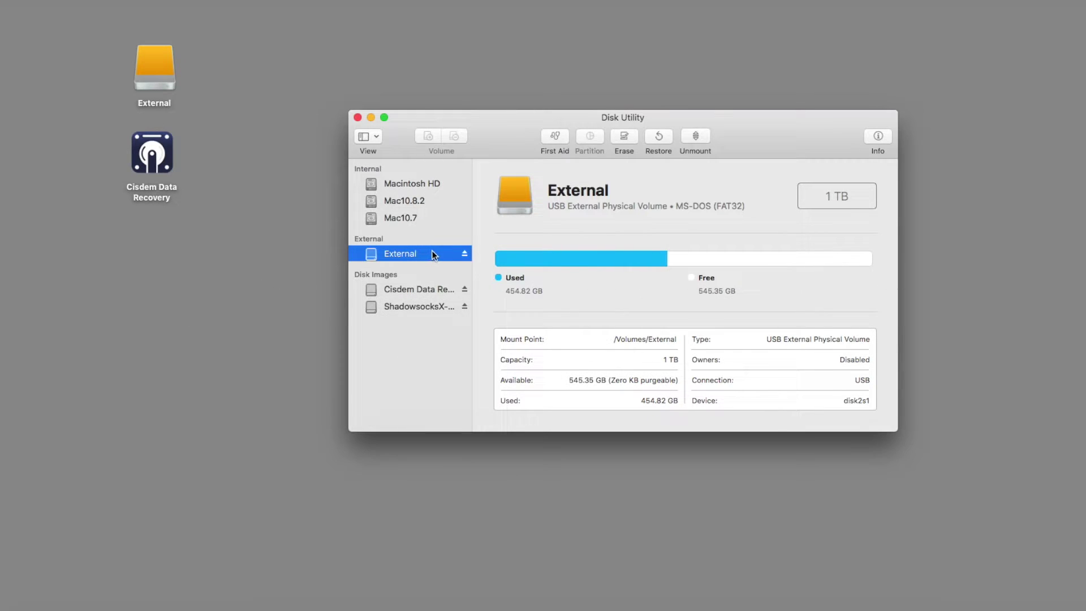
# Step: Reselect the External drive and quit Disk Utility
pyautogui.click(554, 137)
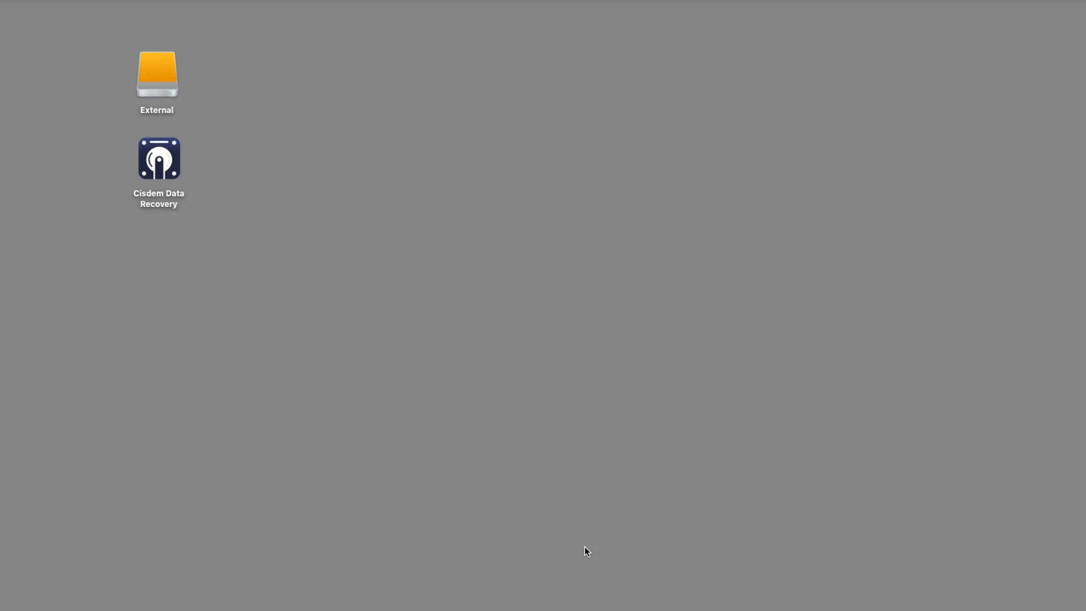
# Step: Launch Cisdem Data Recovery from the desktop and authorize it with the admin password
pyautogui.doubleClick(159, 159)
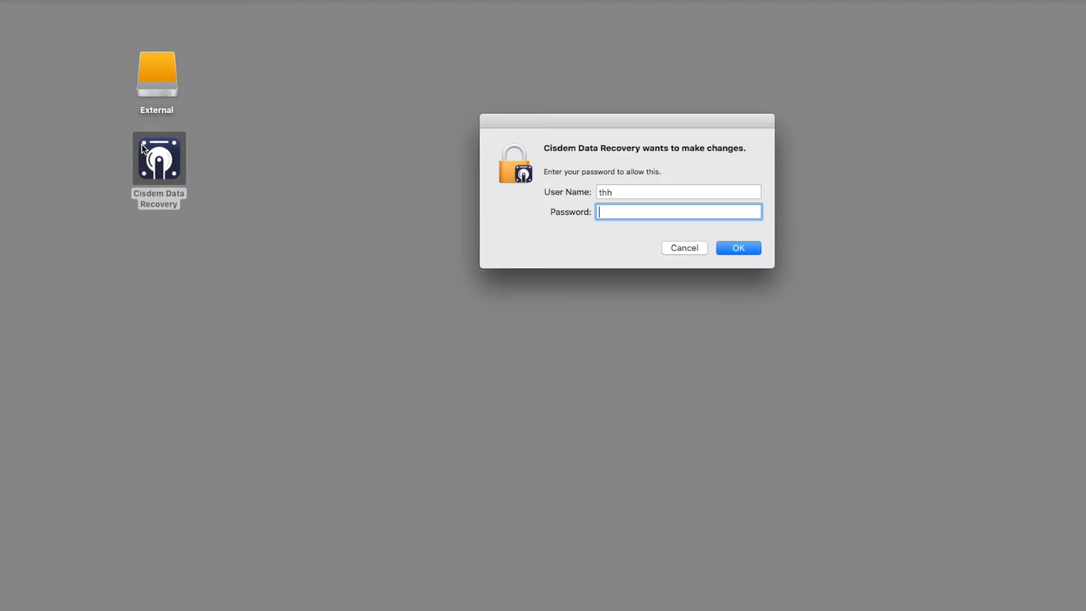
pyautogui.click(738, 248)
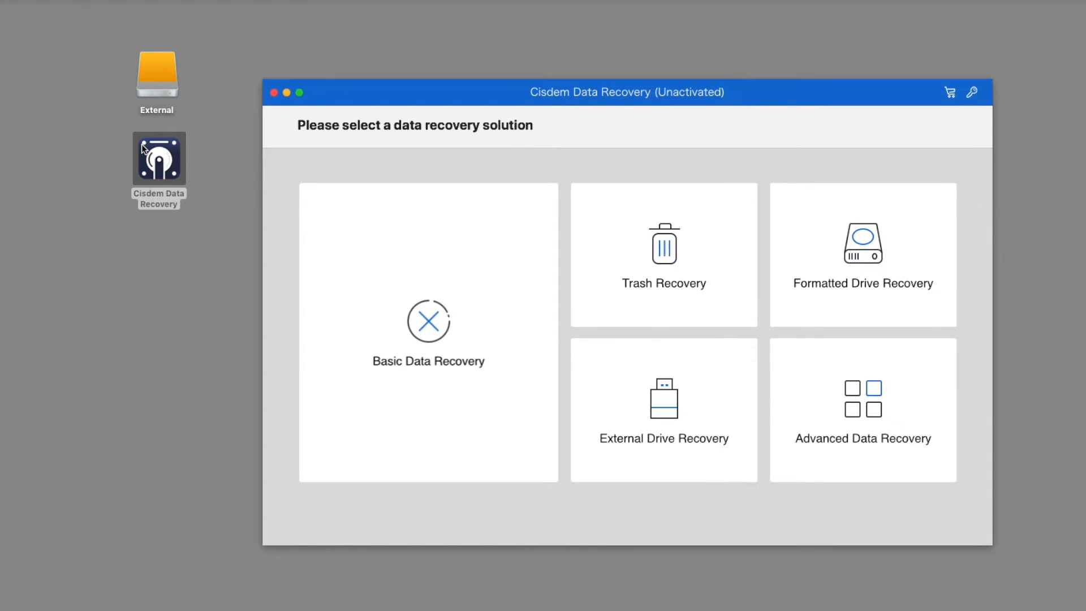
pyautogui.moveTo(400, 233)
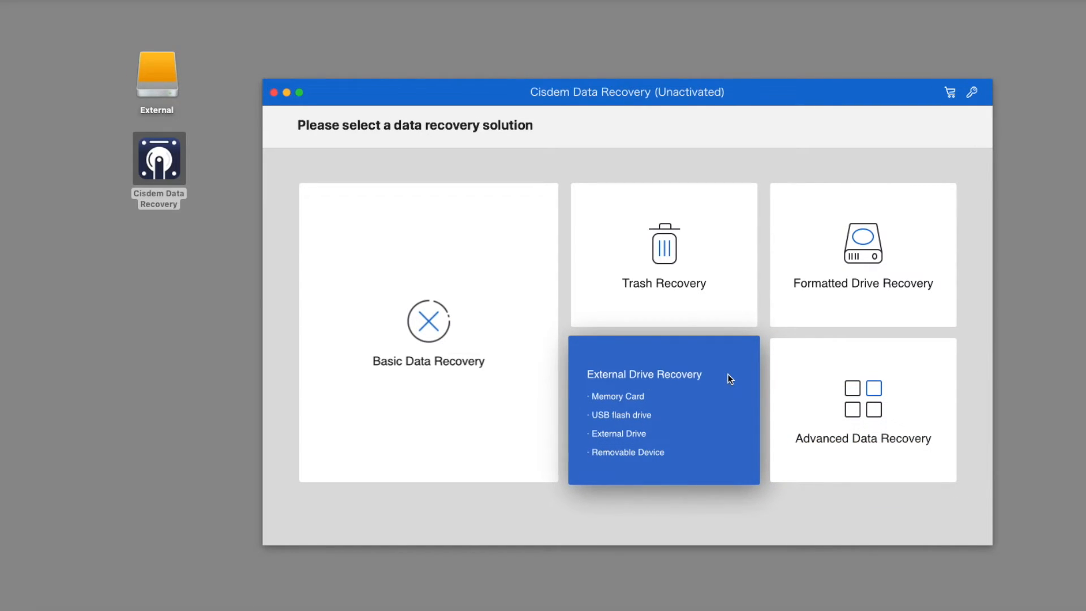
pyautogui.moveTo(701, 520)
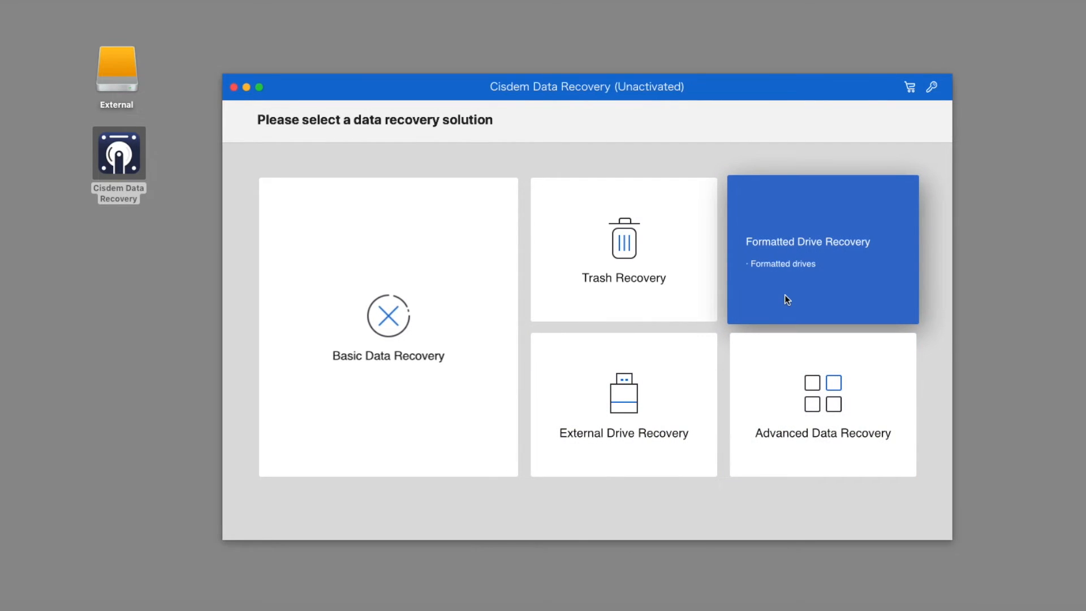
# Step: Run Formatted Drive Recovery on the External drive, finding 1053 files (1.91 GB)
pyautogui.click(823, 248)
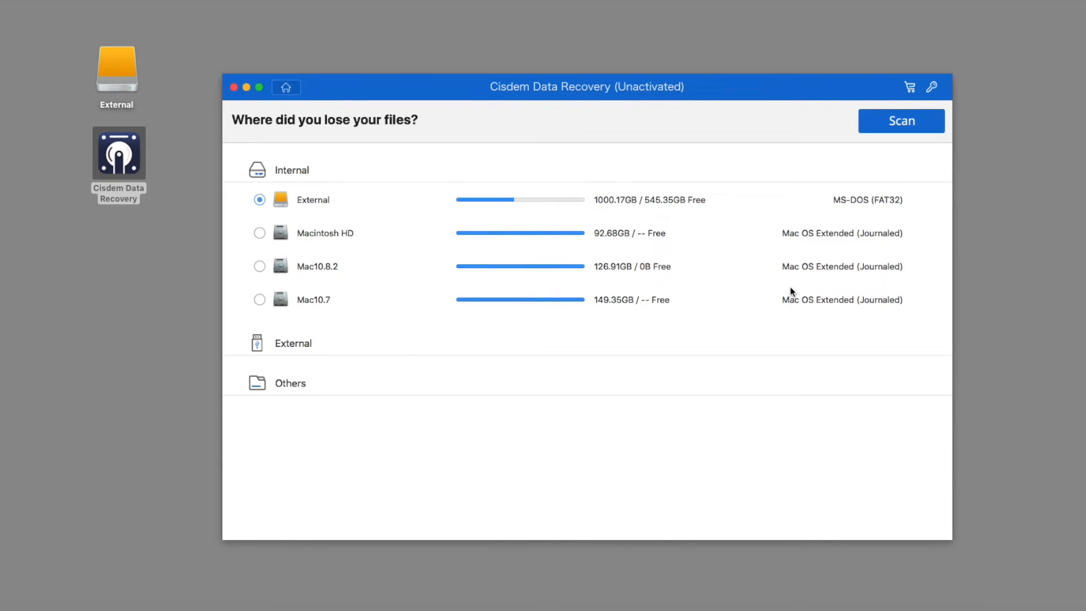
pyautogui.click(901, 120)
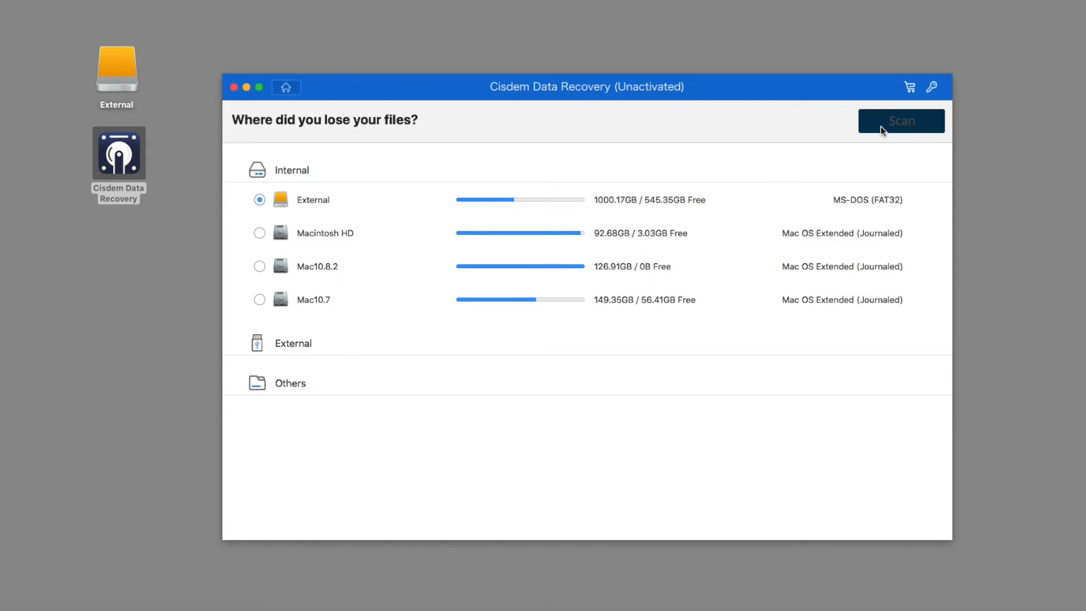
pyautogui.click(901, 121)
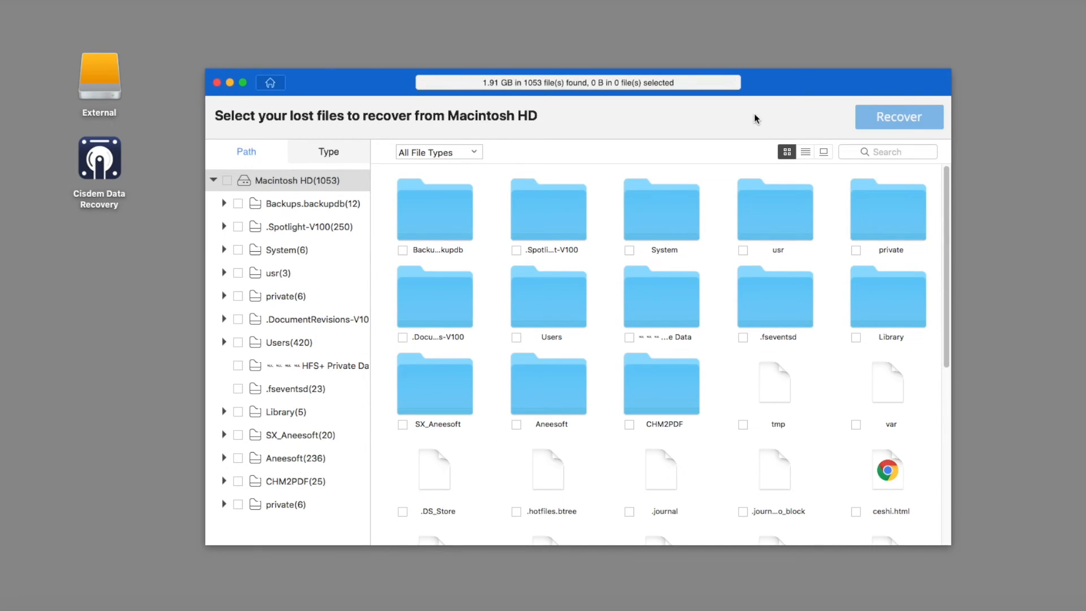
# Step: Select all found files under Macintosh HD and recover 117 files (115.74 MB) to a desktop folder
pyautogui.click(238, 180)
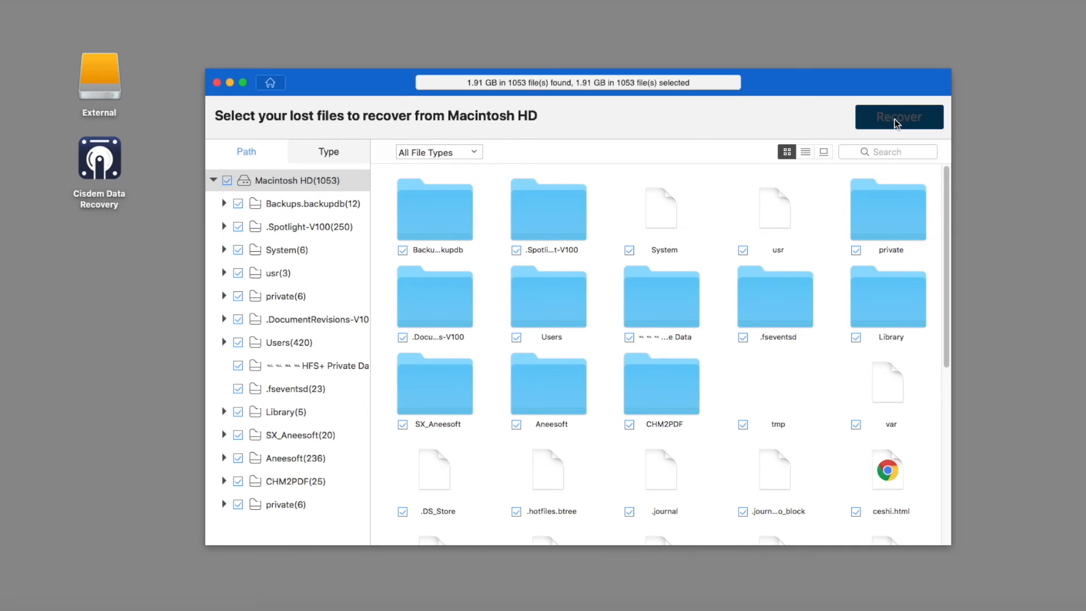
pyautogui.click(899, 116)
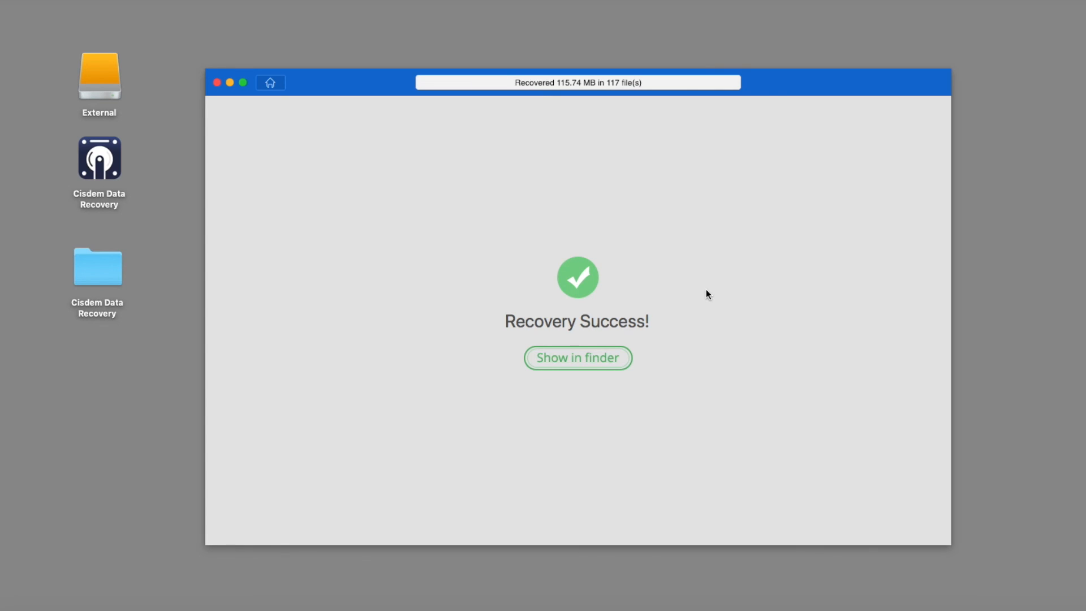
# Step: Open the desktop Cisdem Data Recovery folder showing Other, Archive and Photo subfolders
pyautogui.click(98, 268)
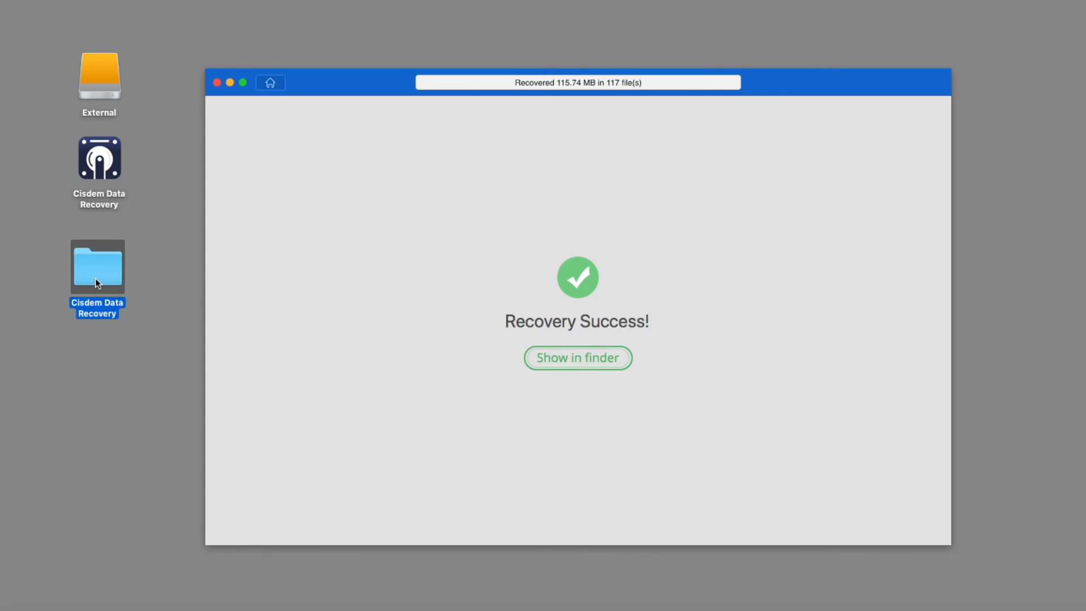
pyautogui.click(577, 357)
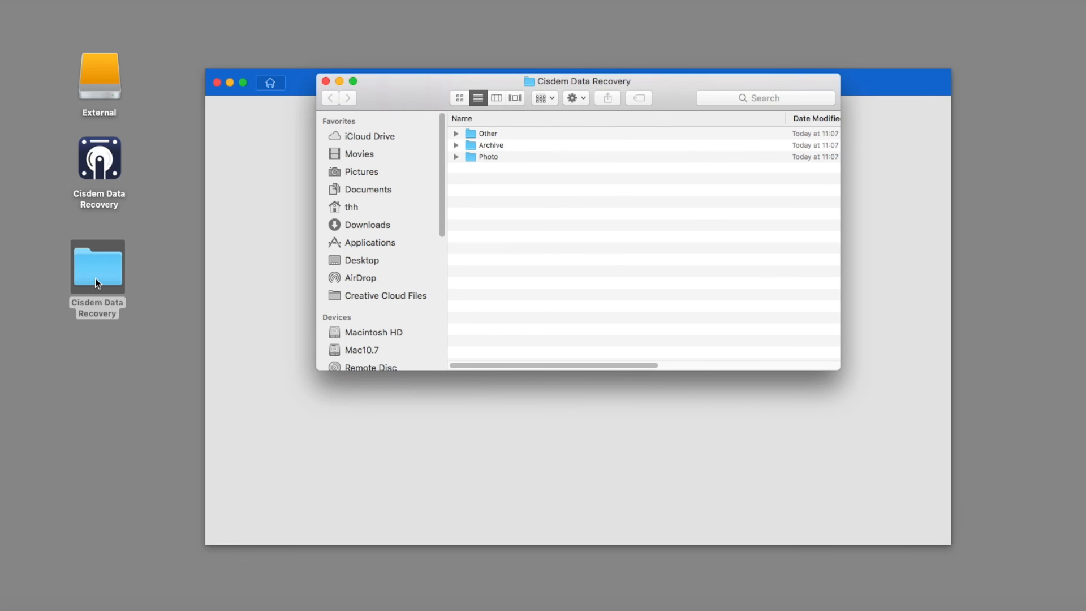